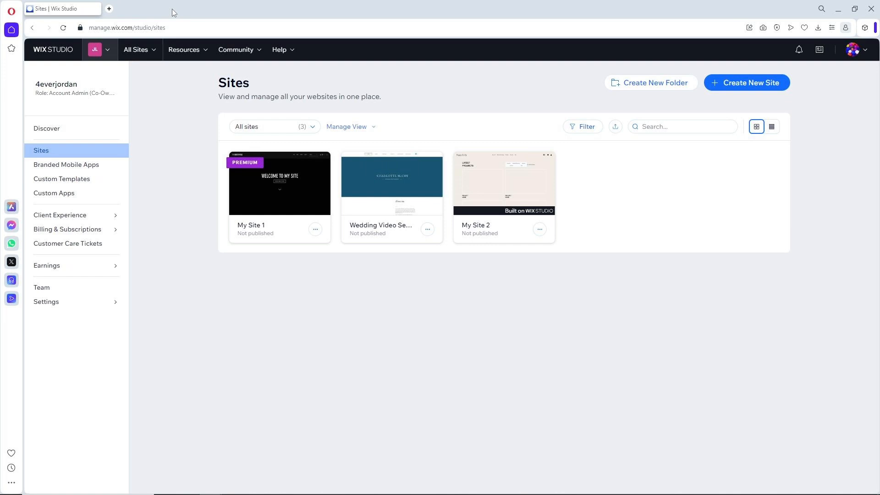
mouse_move(67, 229)
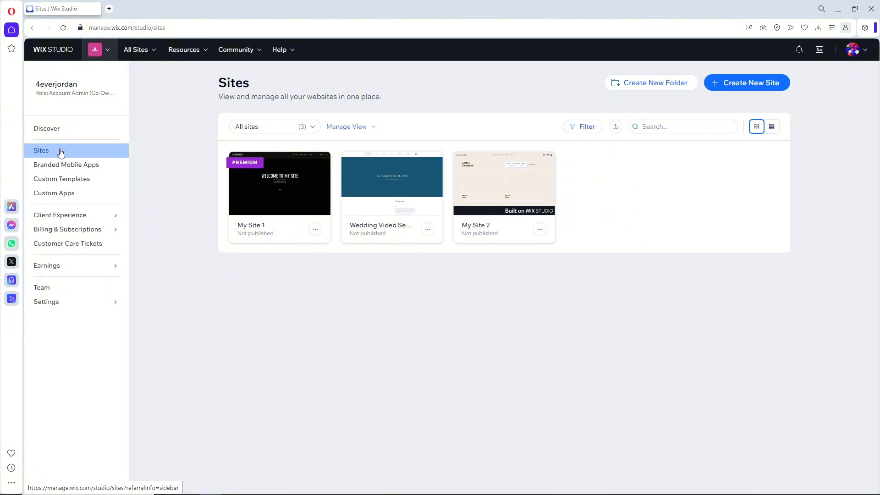
mouse_move(136, 49)
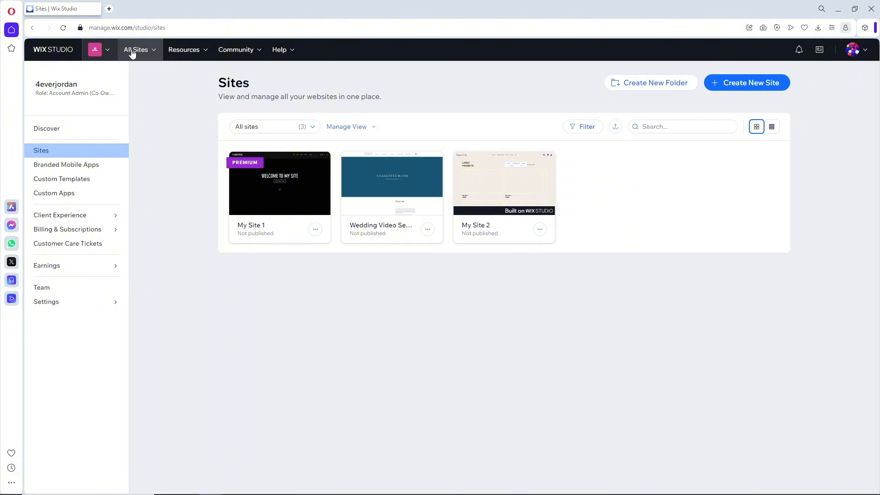
Navigate from the site quick list to the full dashboard of all sites.
left_click(136, 49)
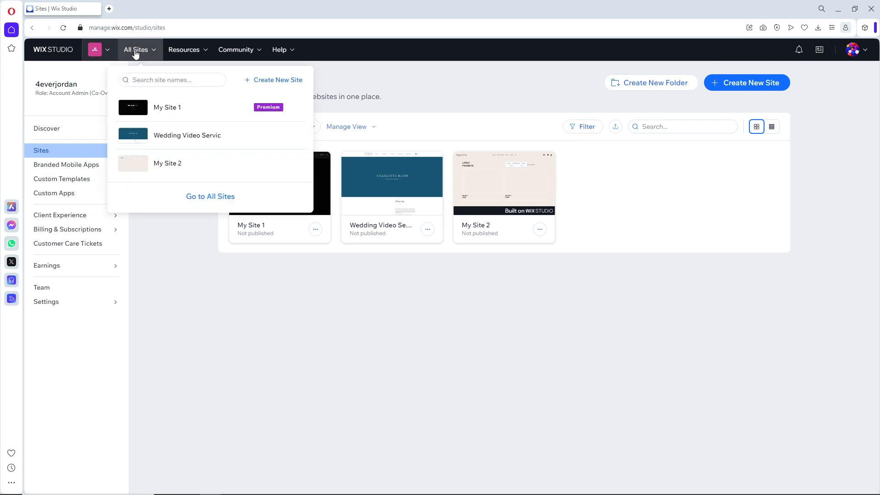
mouse_move(210, 196)
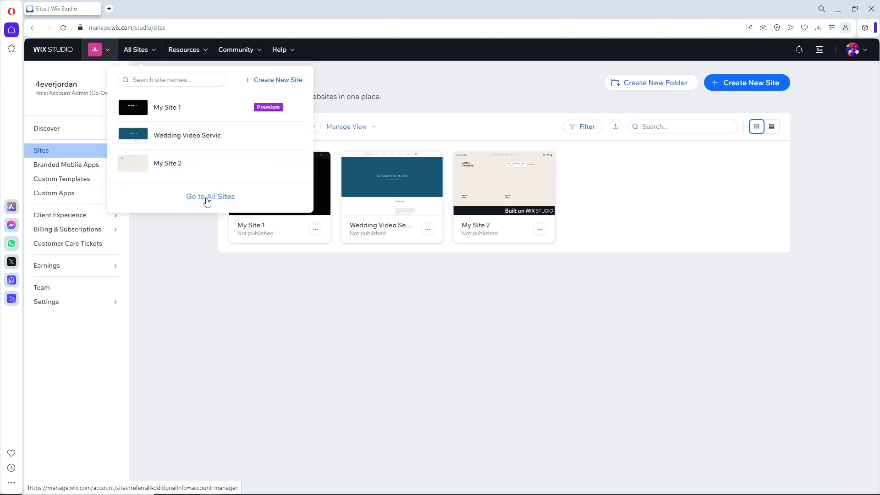
left_click(210, 196)
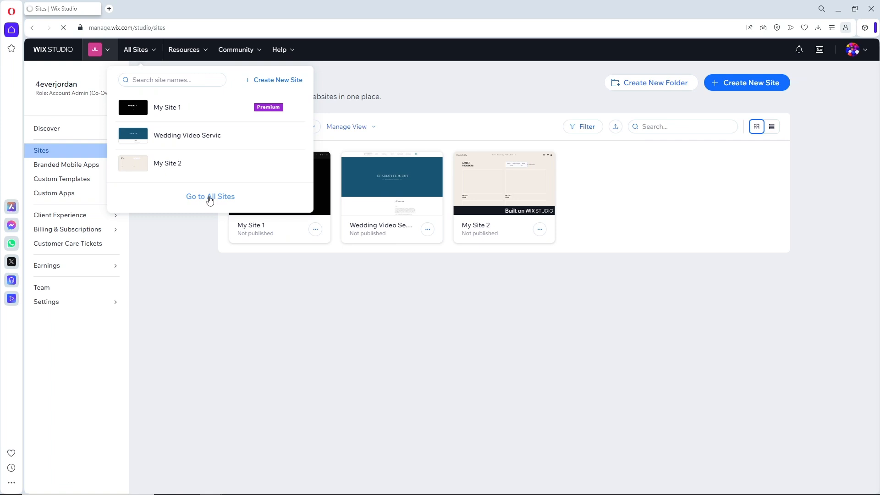
left_click(210, 196)
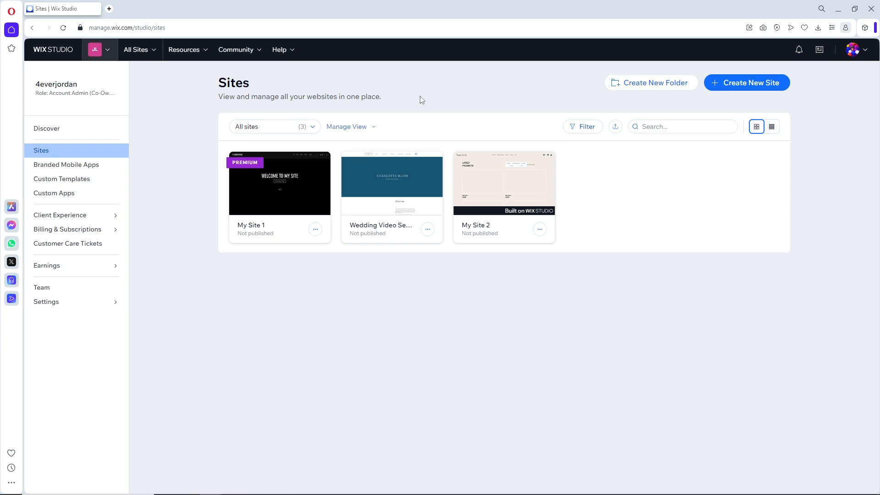
mouse_move(460, 117)
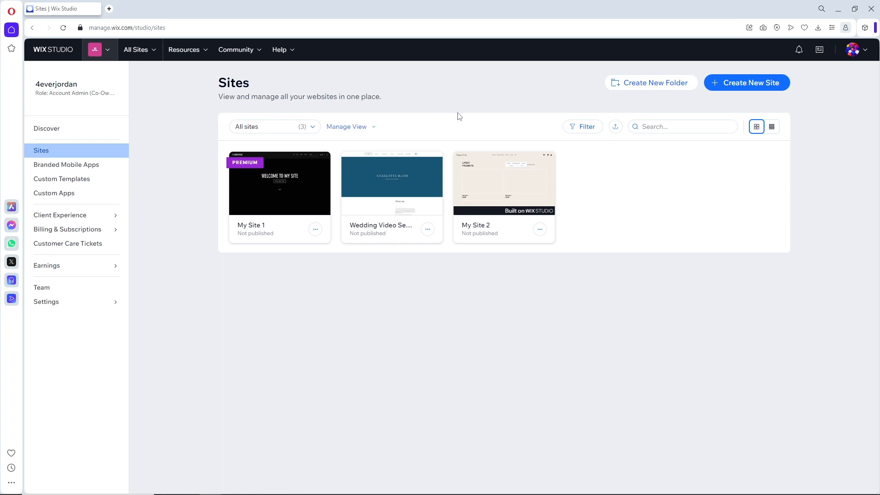
mouse_move(538, 229)
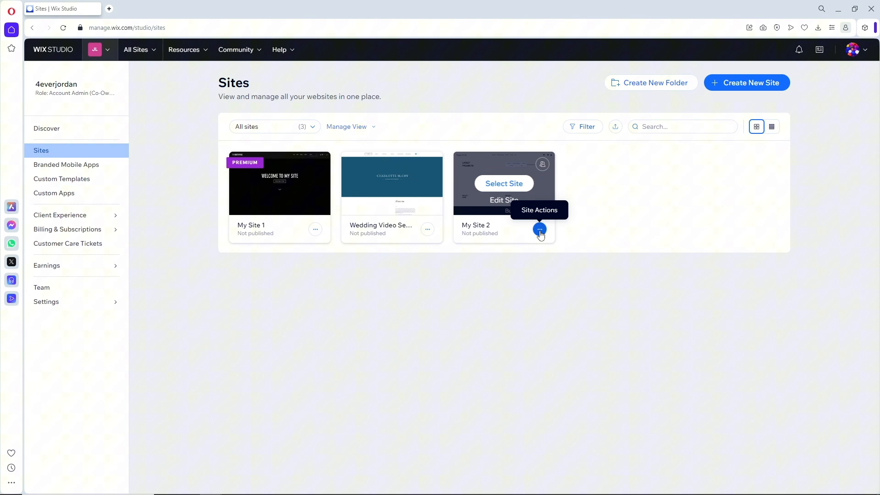
Move My Site 2 to Trash via Site Actions and go to the Trash folder.
left_click(538, 230)
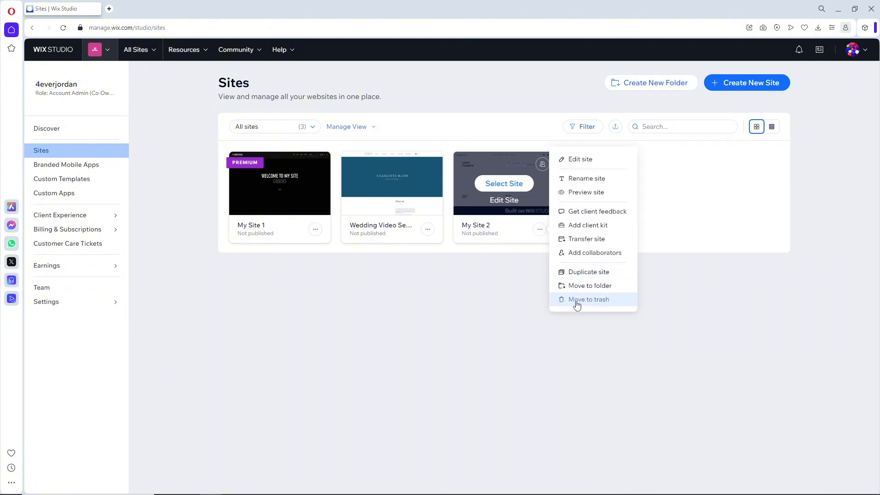
left_click(589, 298)
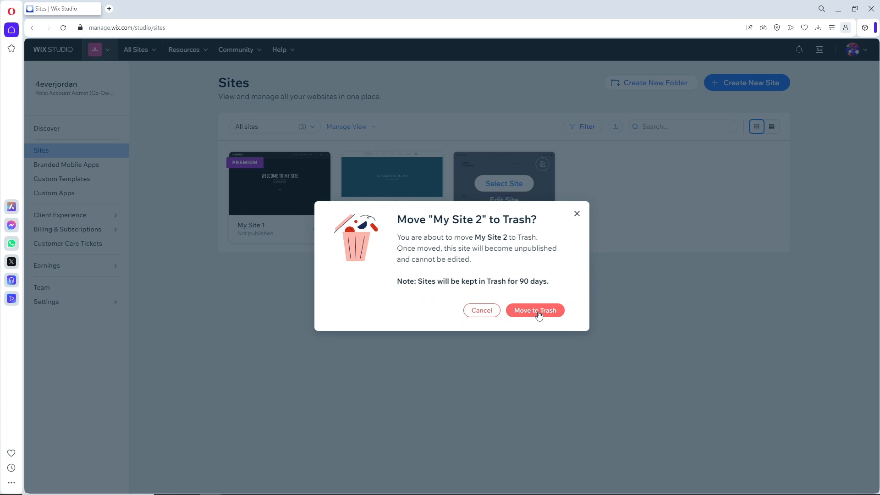
left_click(534, 310)
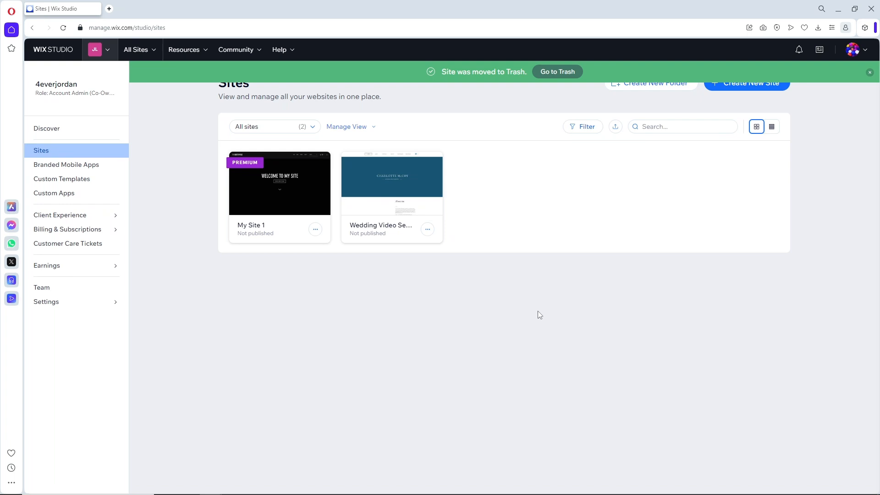
mouse_move(552, 91)
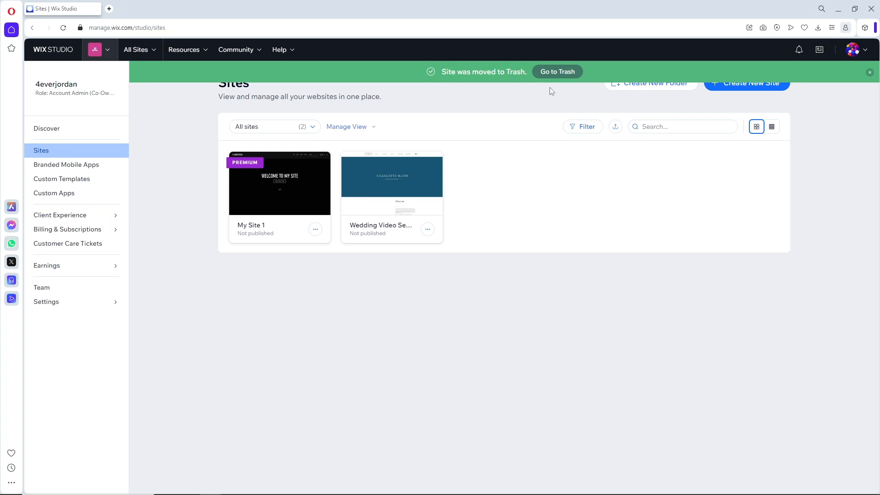
left_click(556, 72)
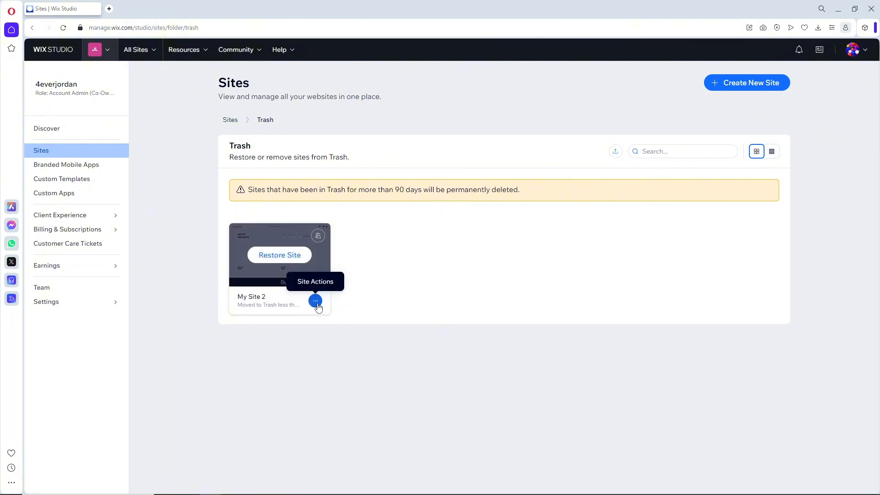
mouse_move(279, 255)
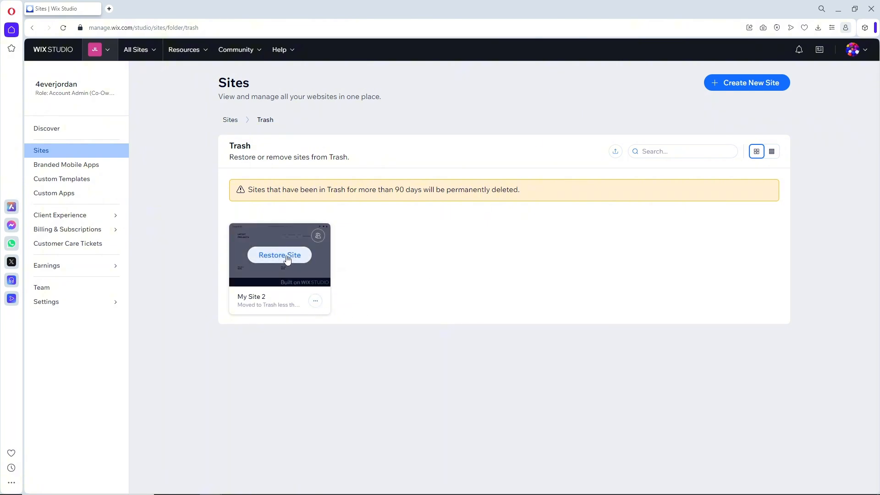